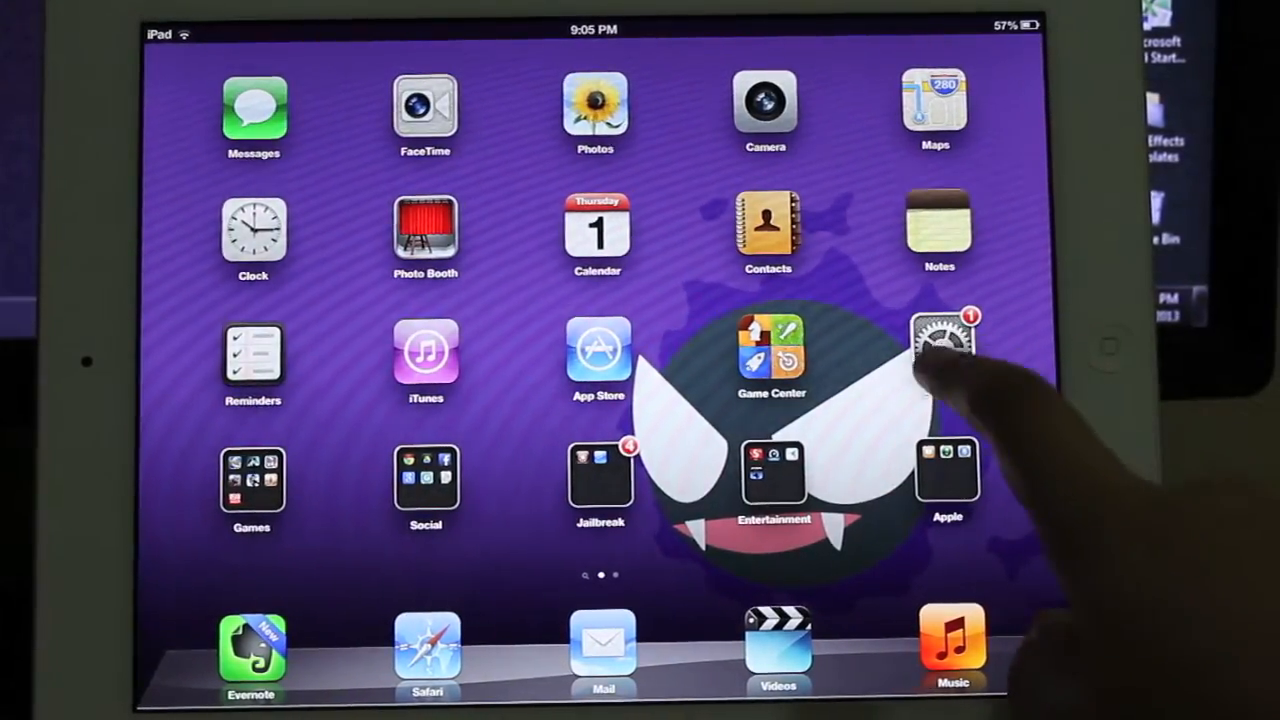
Step: Open Settings and show LiveWire Pro's unlock animation list, with Random selected
click(940, 350)
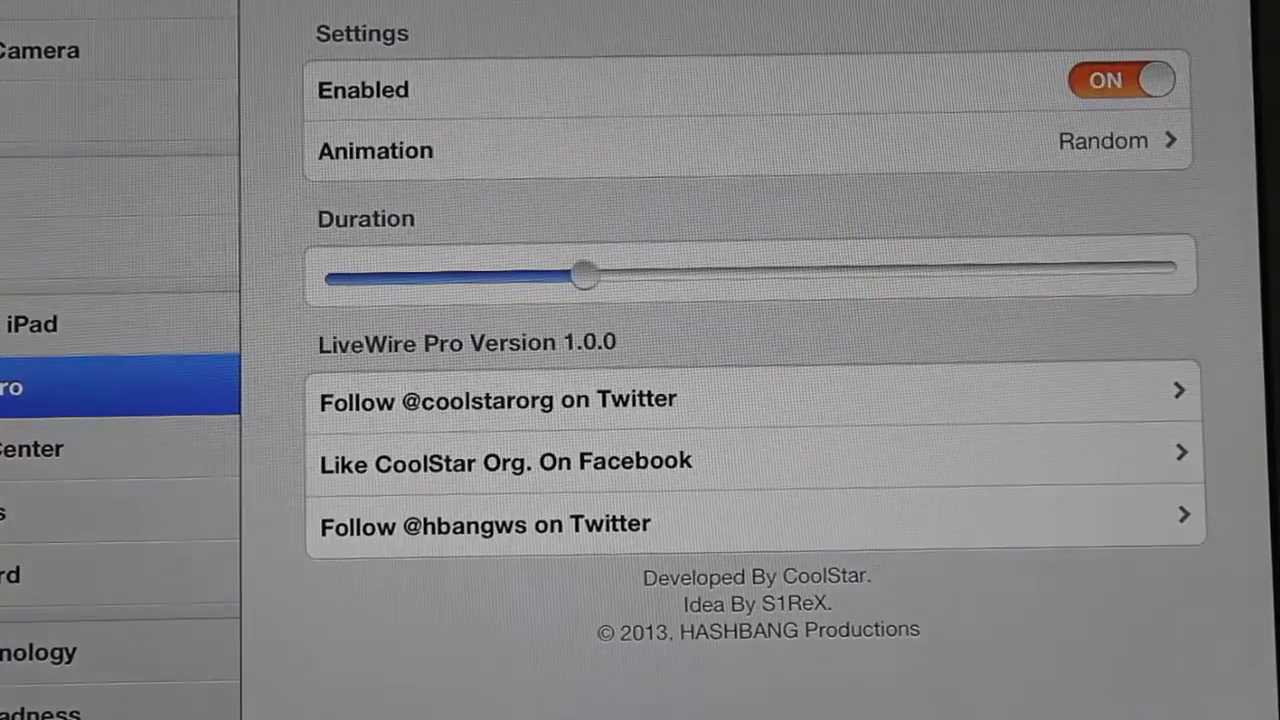
click(1100, 140)
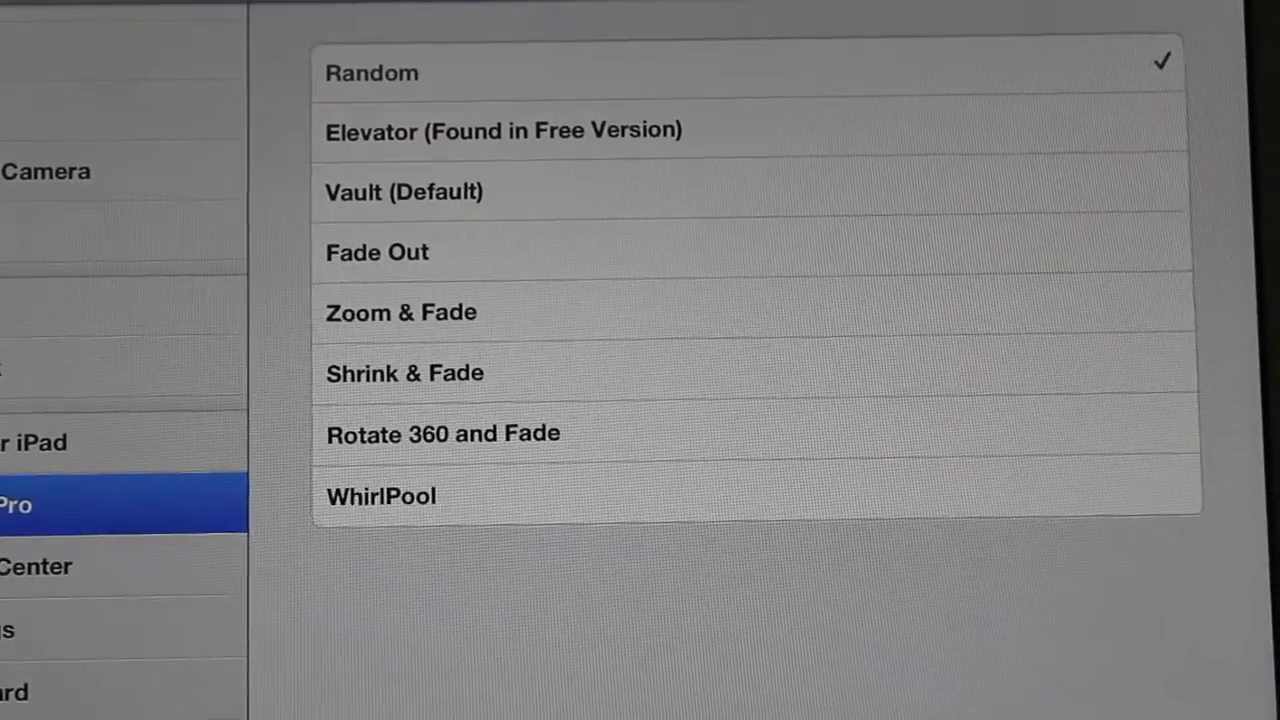
click(443, 434)
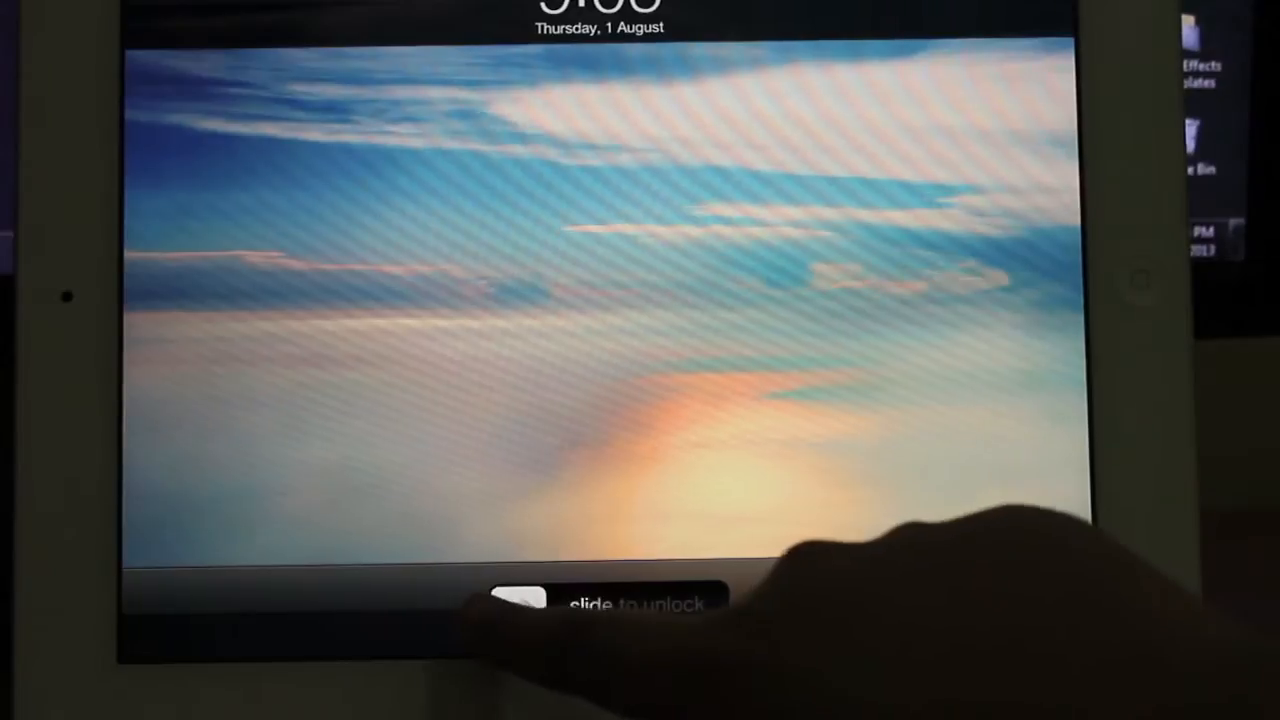
Step: Slide to unlock the iPad so the LiveWire Pro animation plays
drag(520, 600, 700, 600)
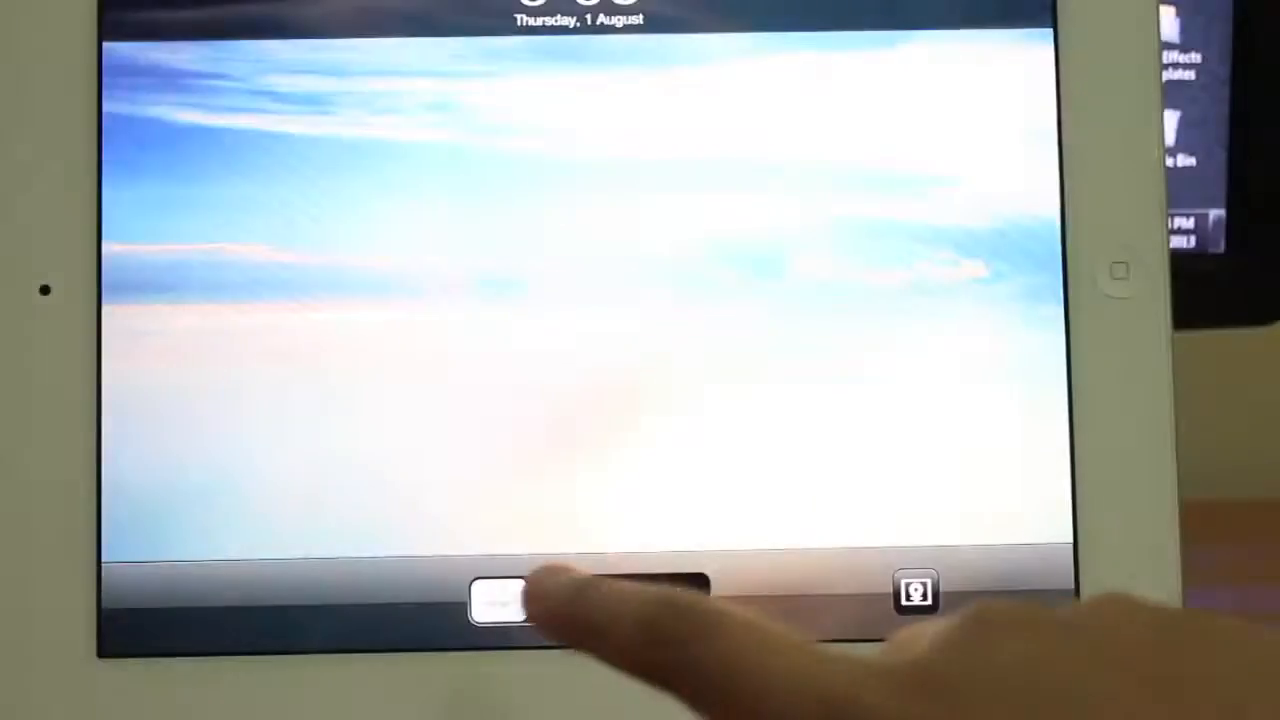
drag(500, 595, 650, 595)
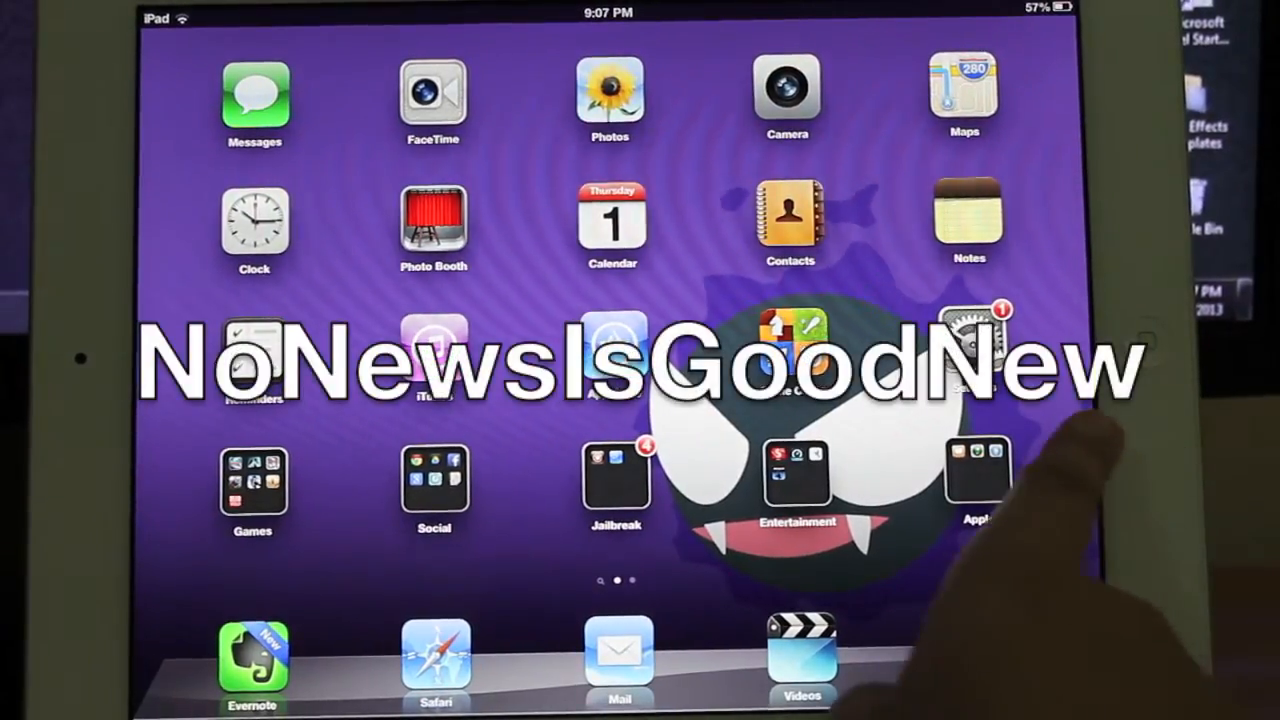
Step: Swipe to the next home screen page and launch AudioTechnology
scroll(left, 3)
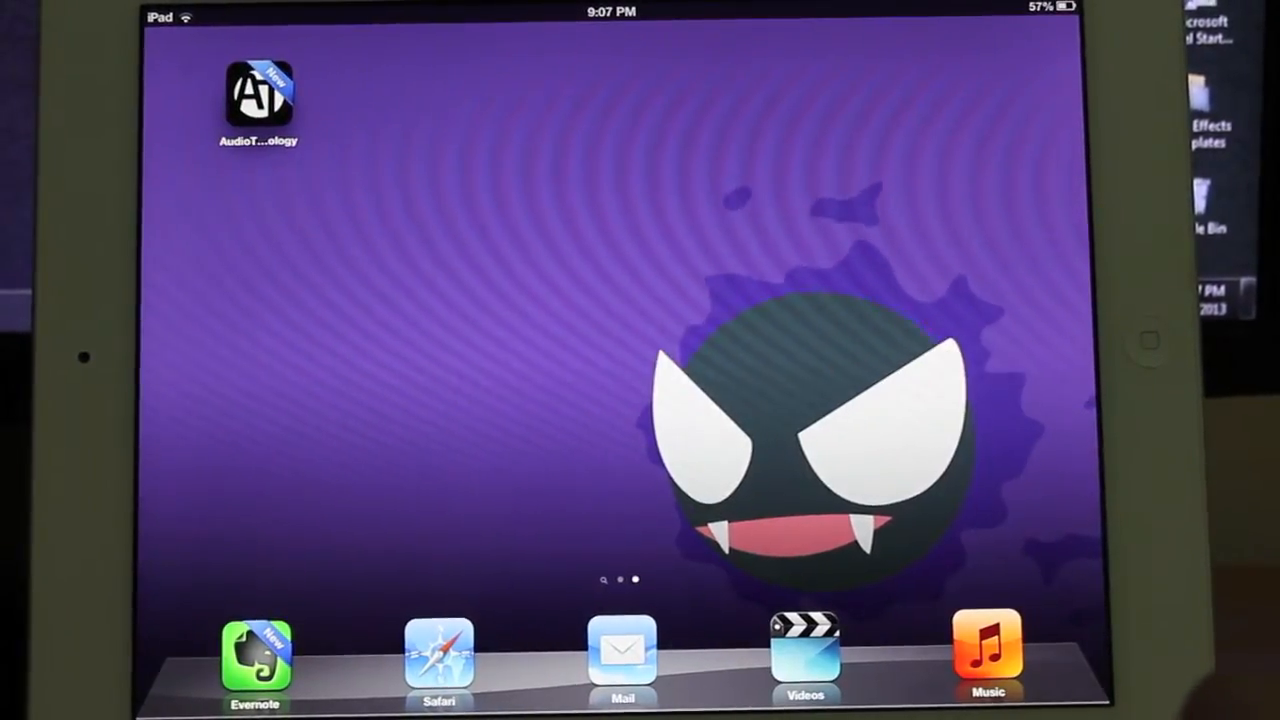
scroll(left, 3)
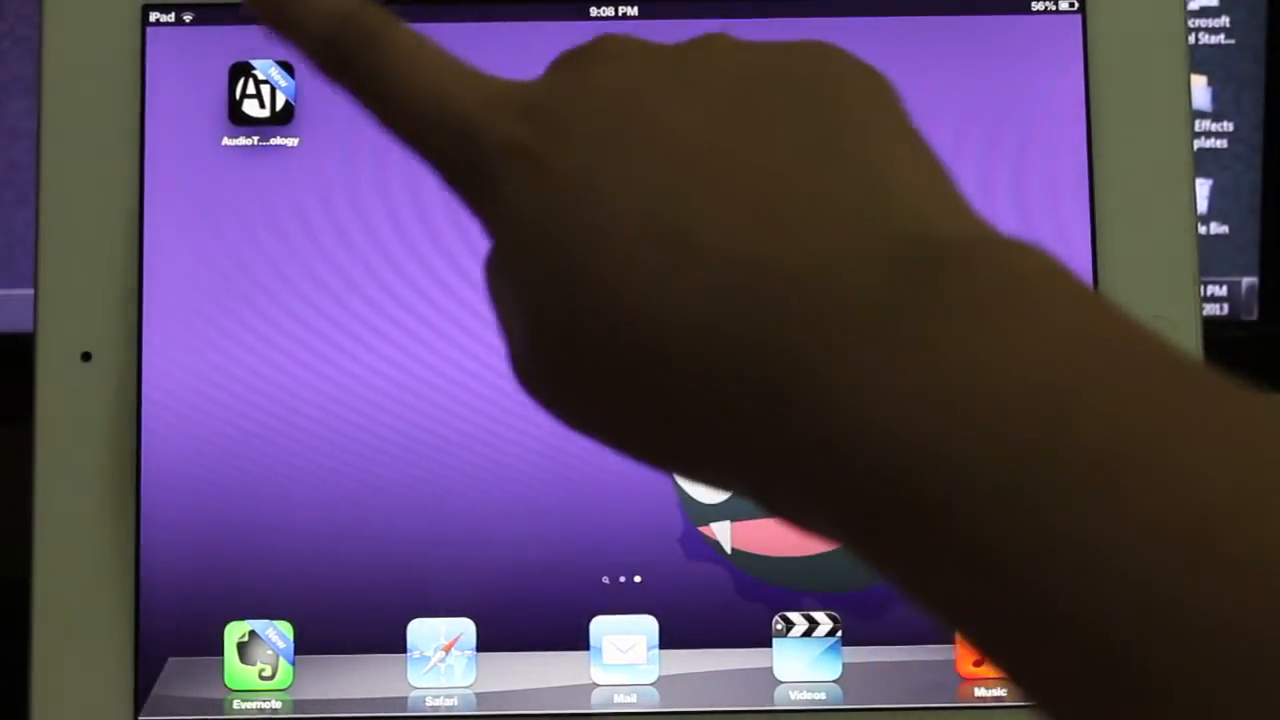
click(260, 100)
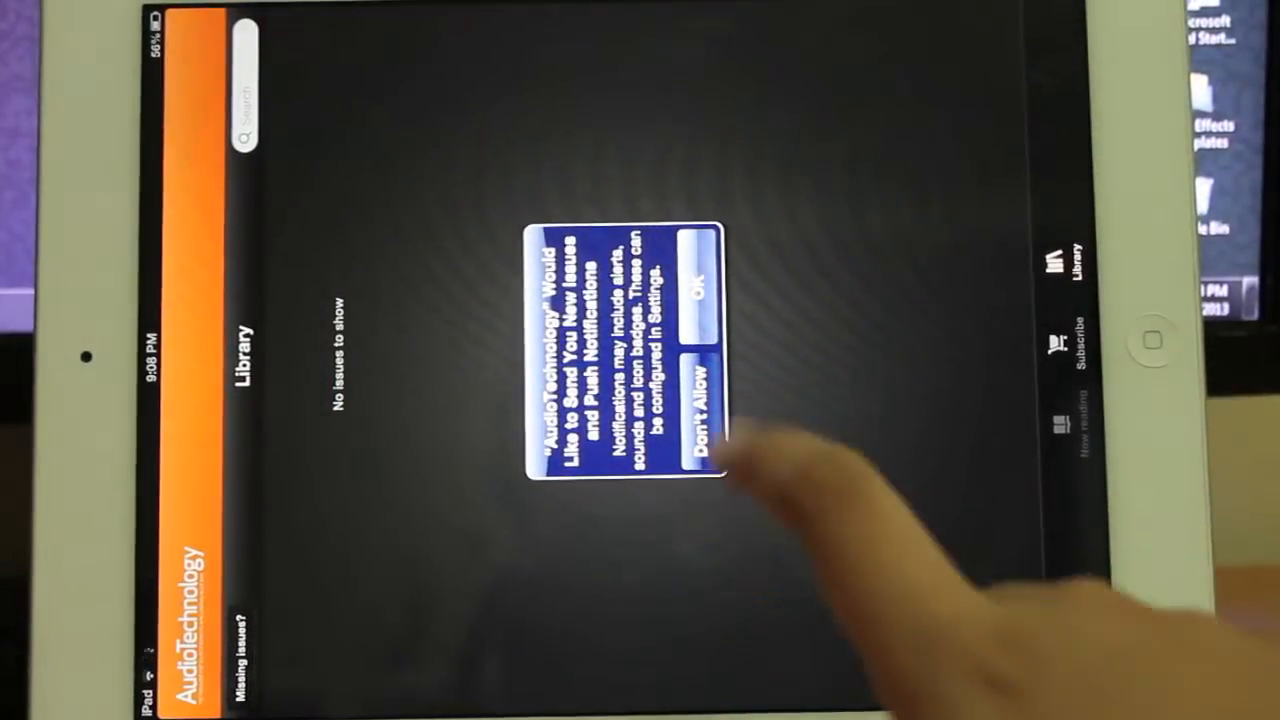
Step: Decline AudioTechnology's push notifications and open the App Store's Electronics & Audio charts
click(707, 410)
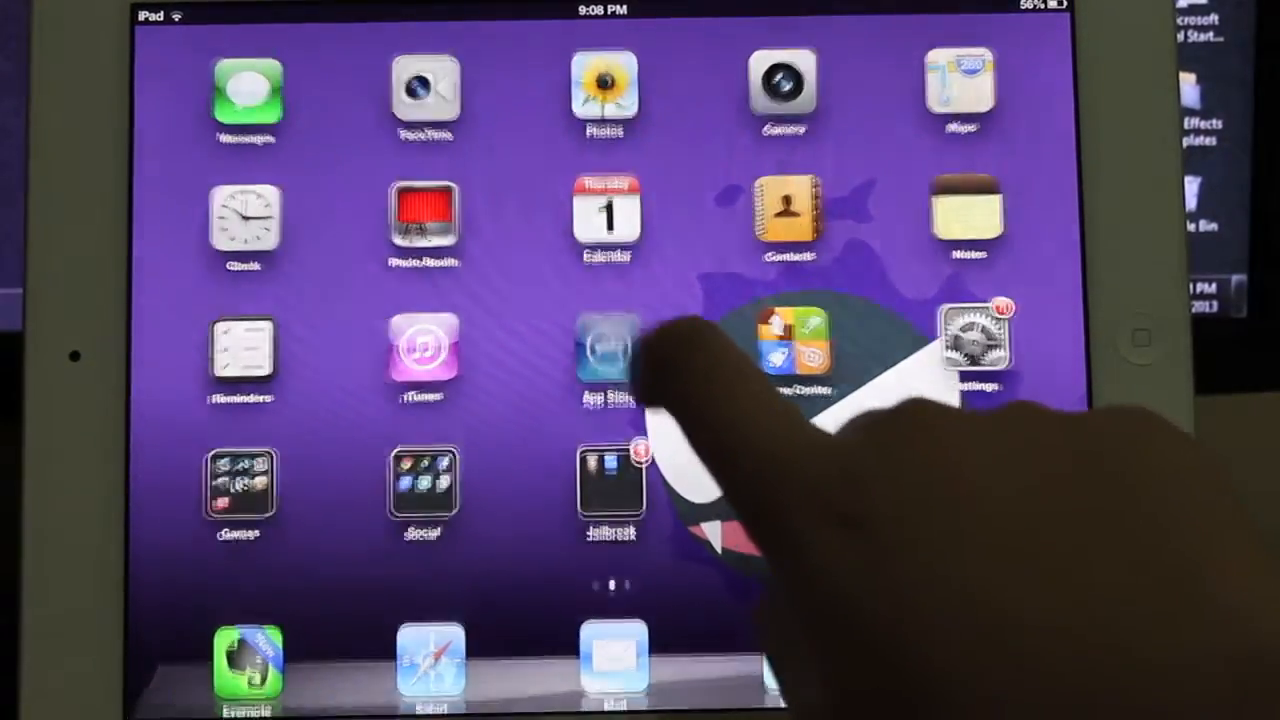
click(605, 355)
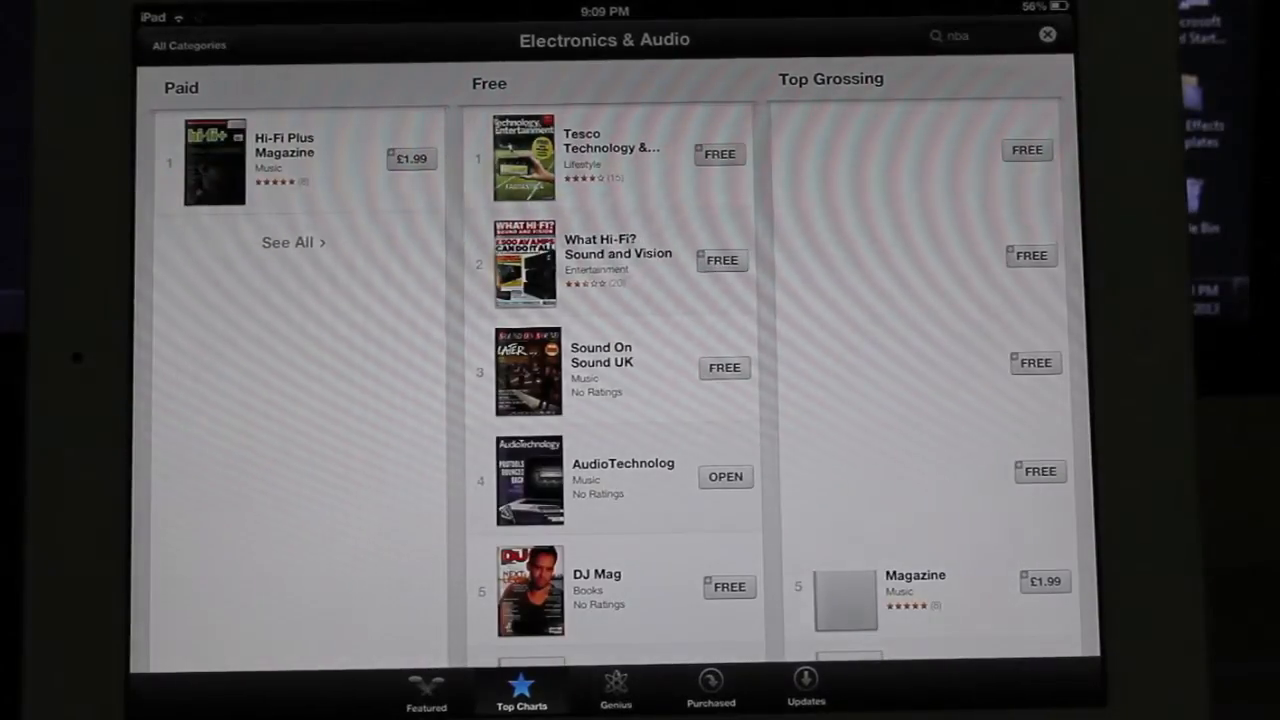